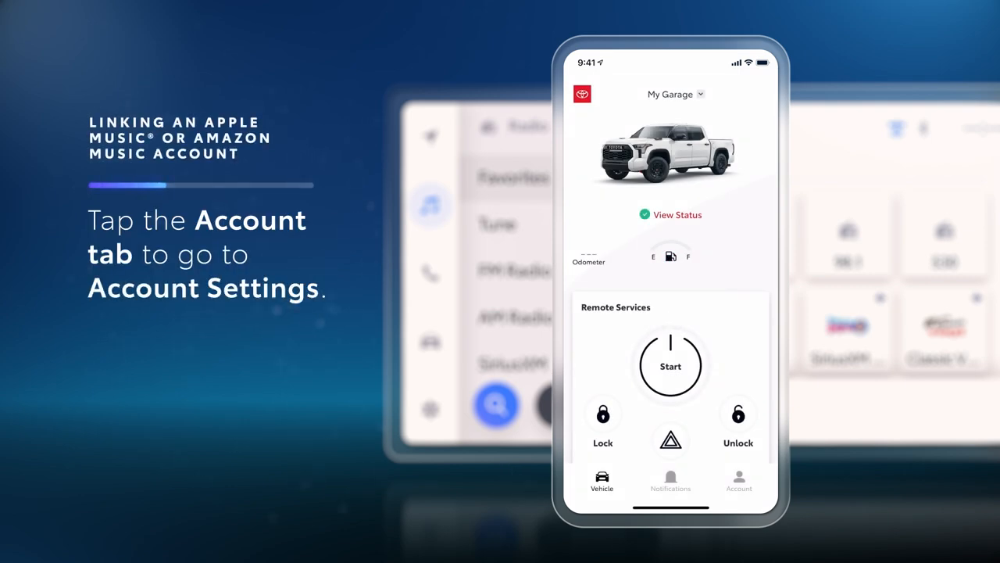
# - From the Account tab's Linked Accounts list, link Amazon Music as the default music service
pyautogui.click(738, 480)
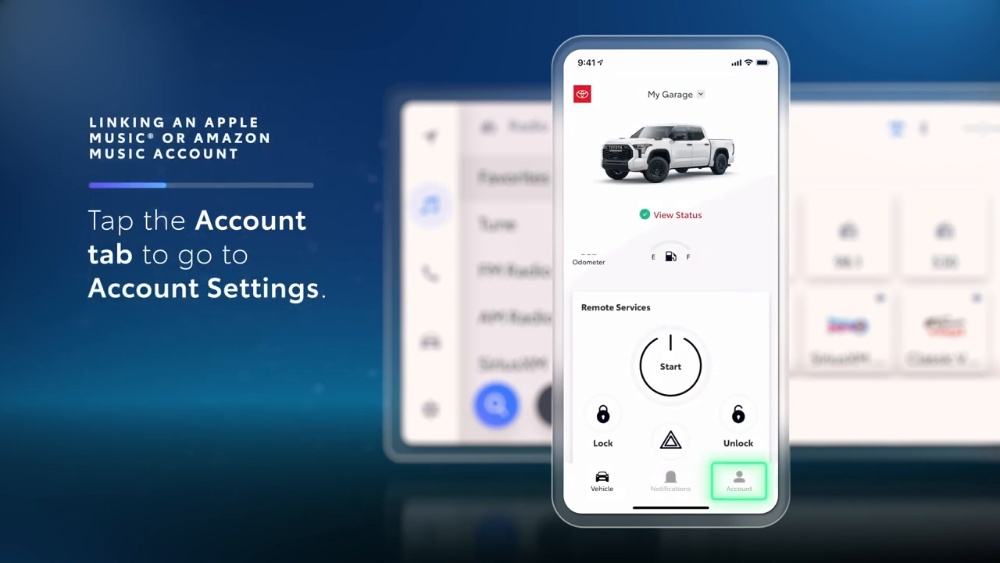
pyautogui.click(738, 479)
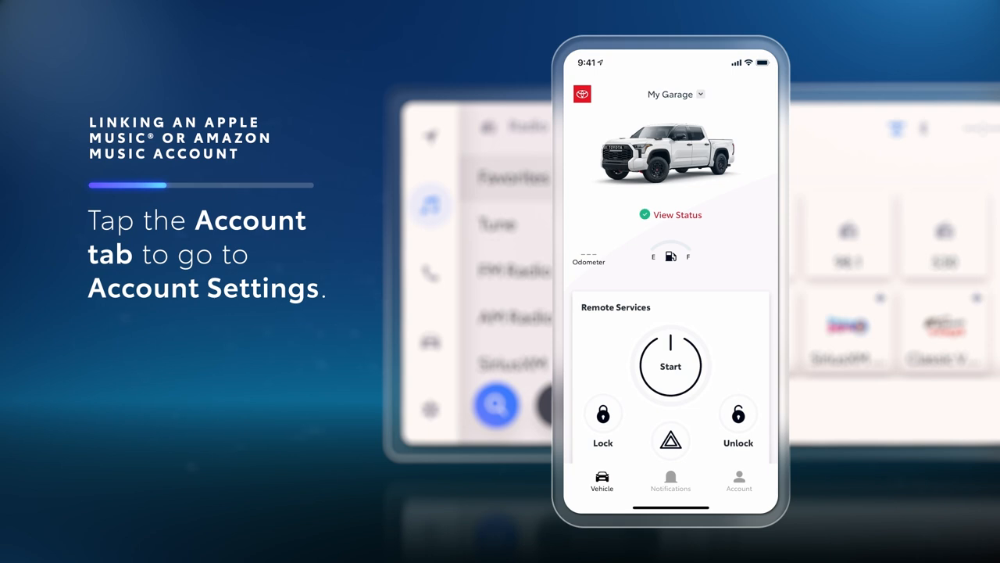
pyautogui.click(738, 480)
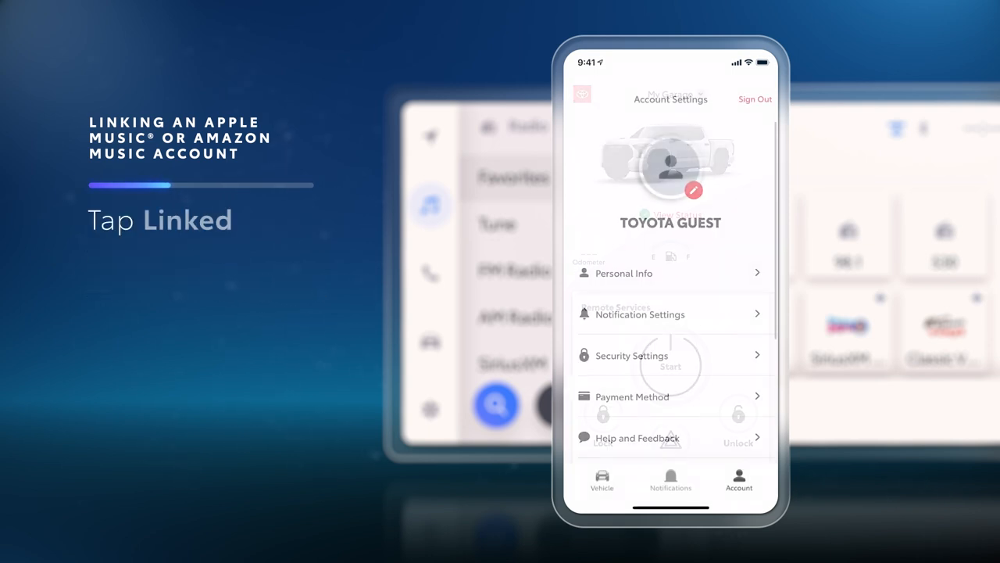
pyautogui.scroll(-3)
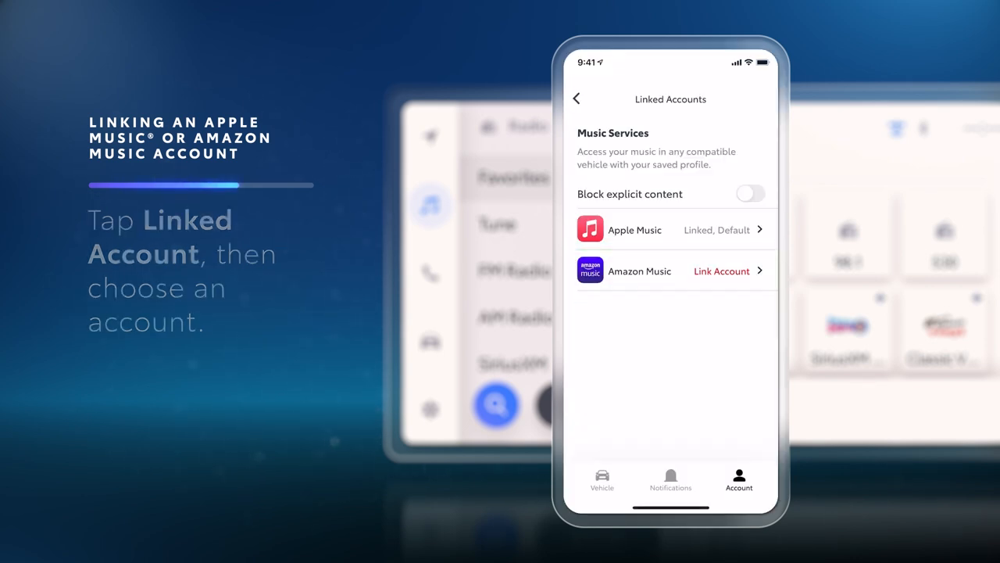
pyautogui.click(722, 271)
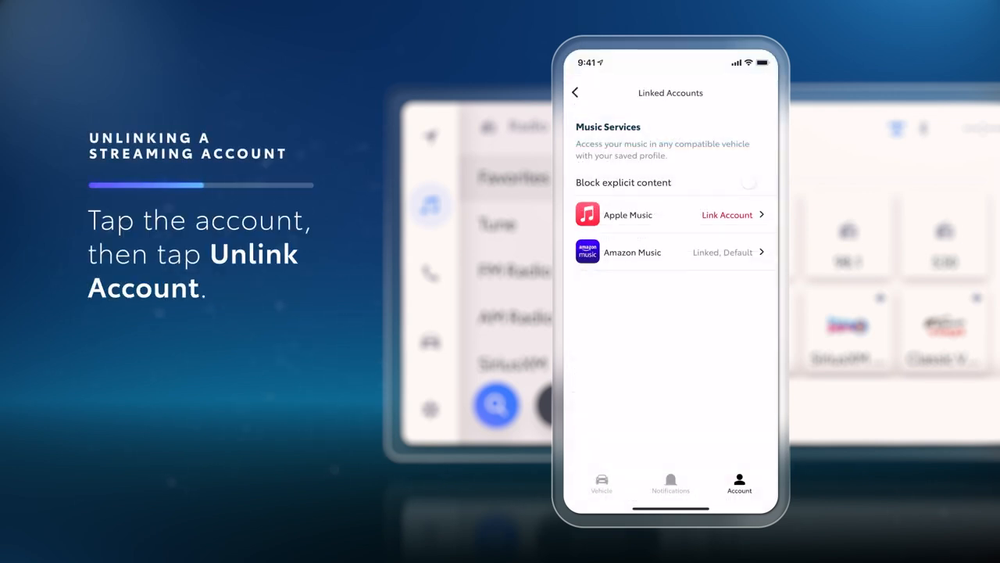
# - Unlink the Amazon Music account from its Linked Accounts details screen
pyautogui.click(669, 252)
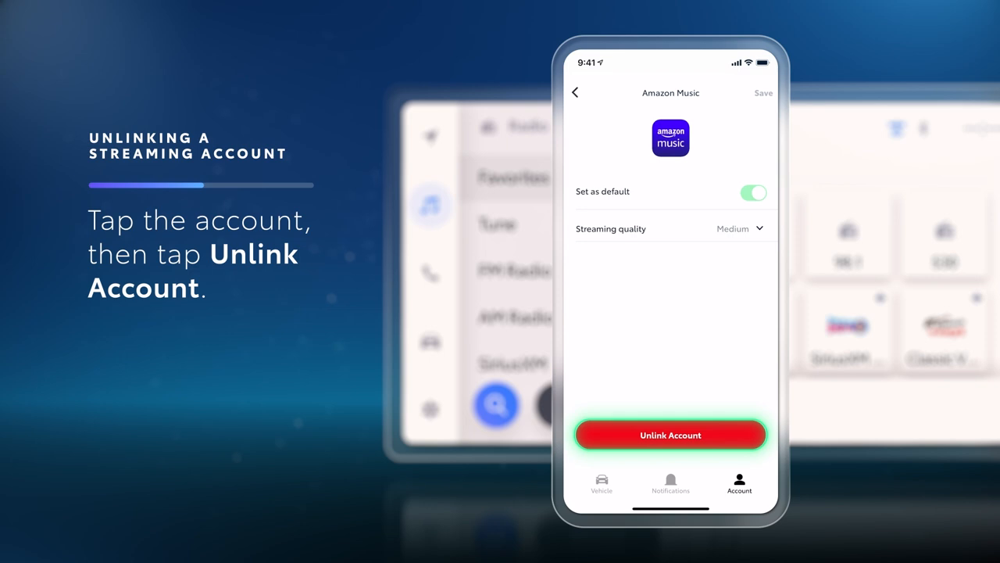
pyautogui.click(671, 435)
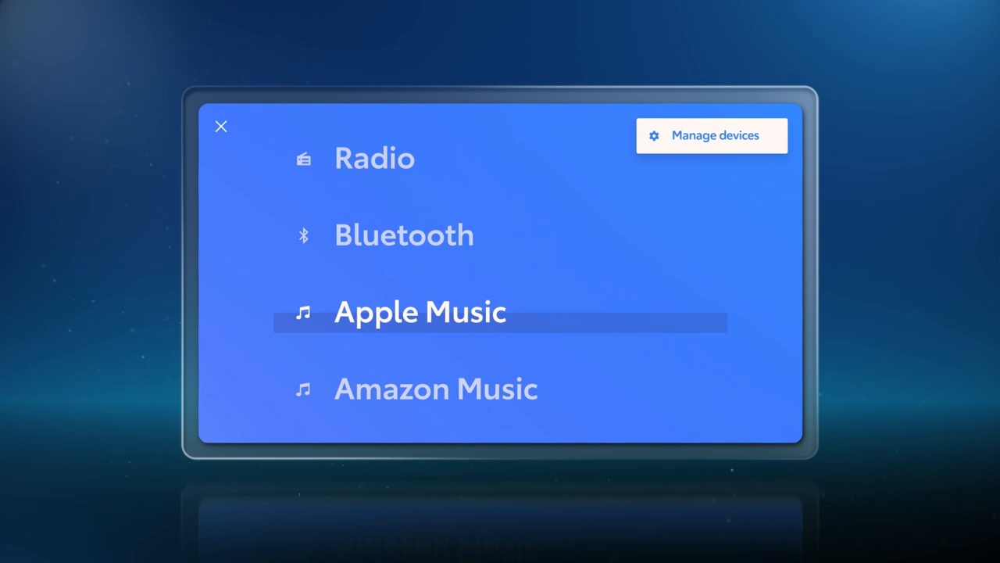
# - Select Apple Music as the source, browse Radio, then play Apple Music Hits from For You
pyautogui.click(419, 311)
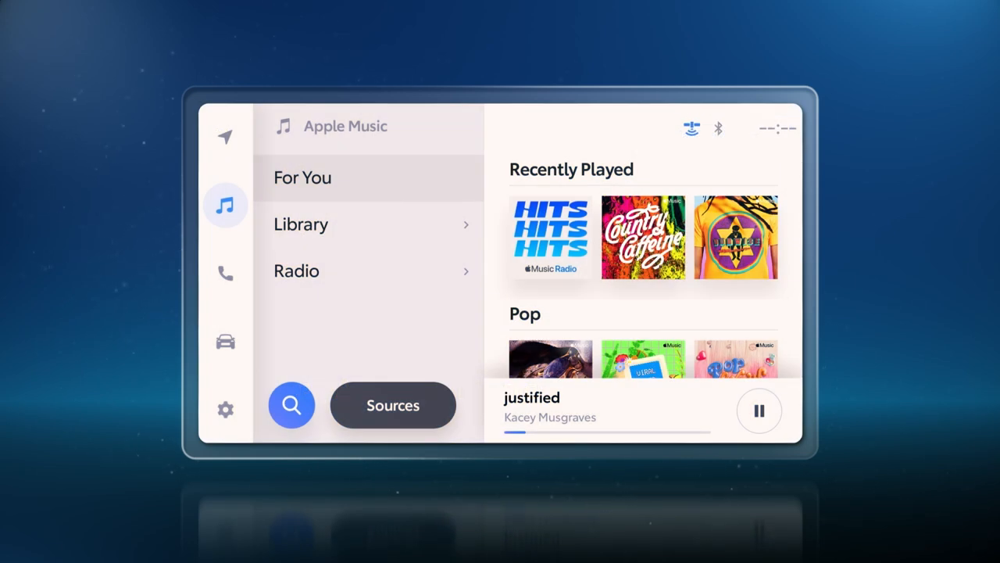
pyautogui.click(300, 225)
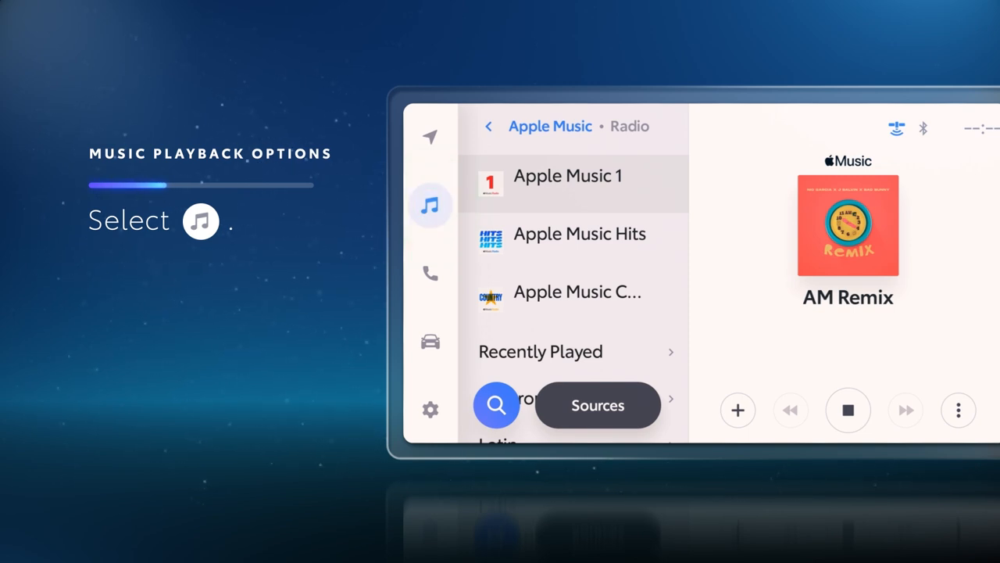
pyautogui.click(490, 125)
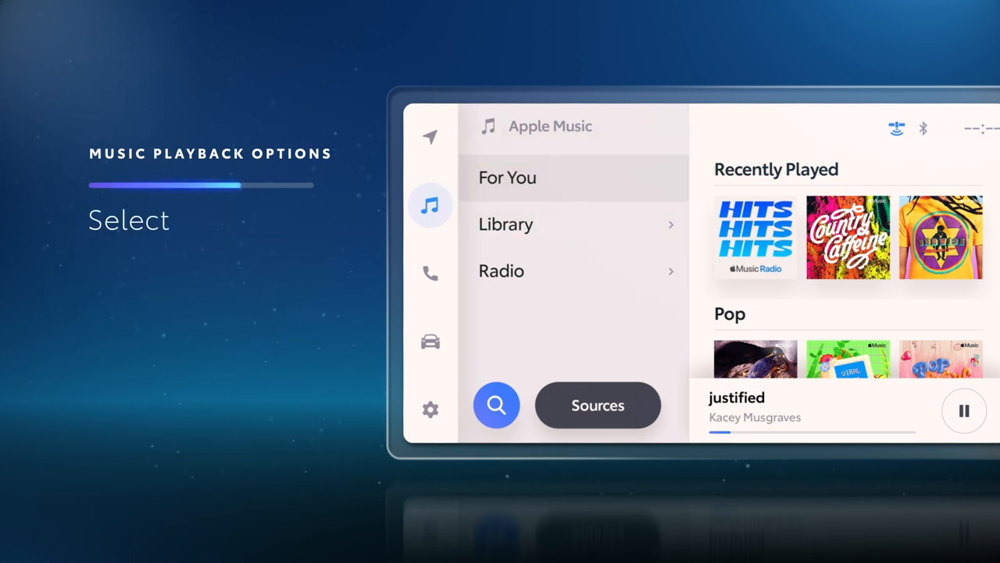
pyautogui.click(755, 238)
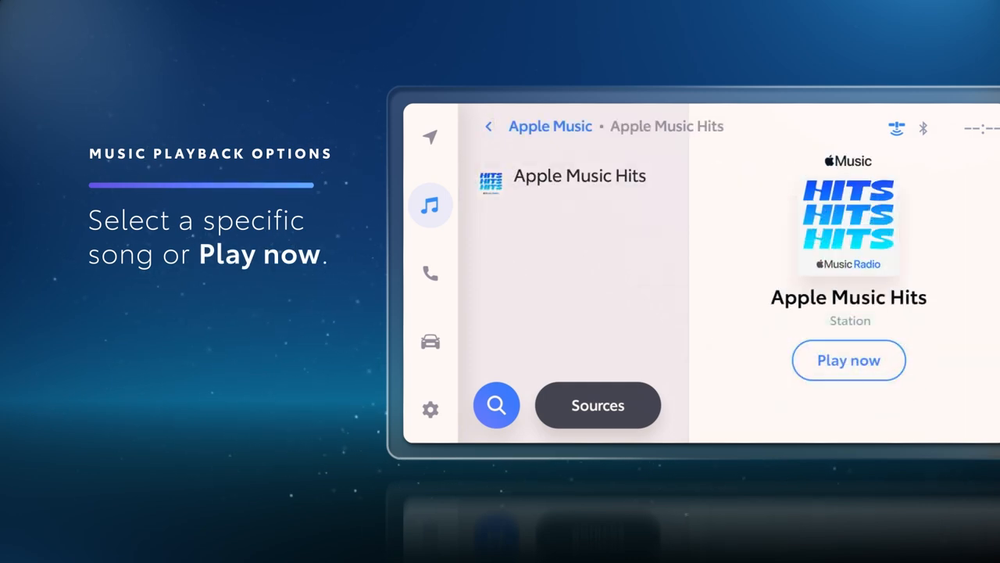
pyautogui.click(849, 359)
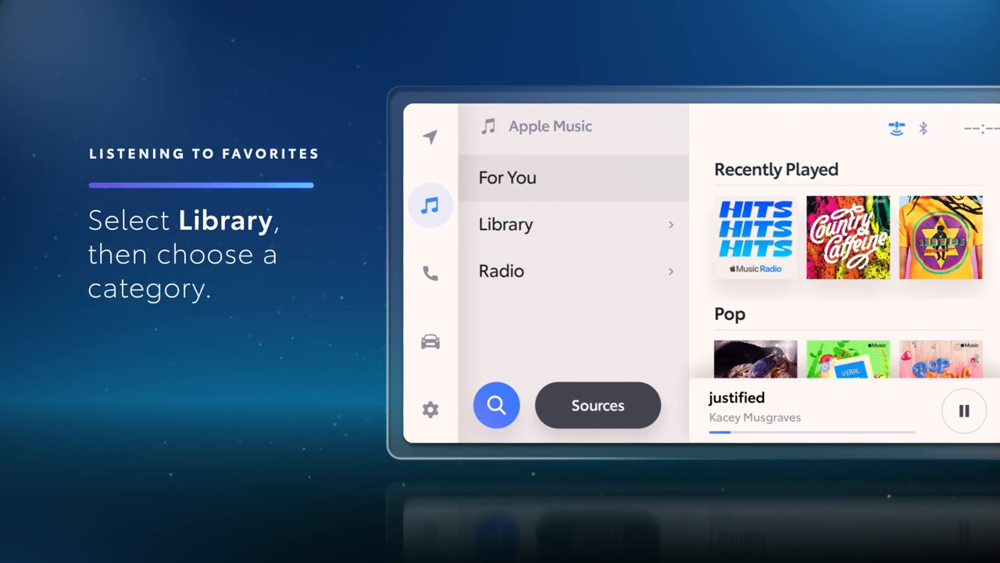
# - Browse the Apple Music Library's Playlists category
pyautogui.click(575, 225)
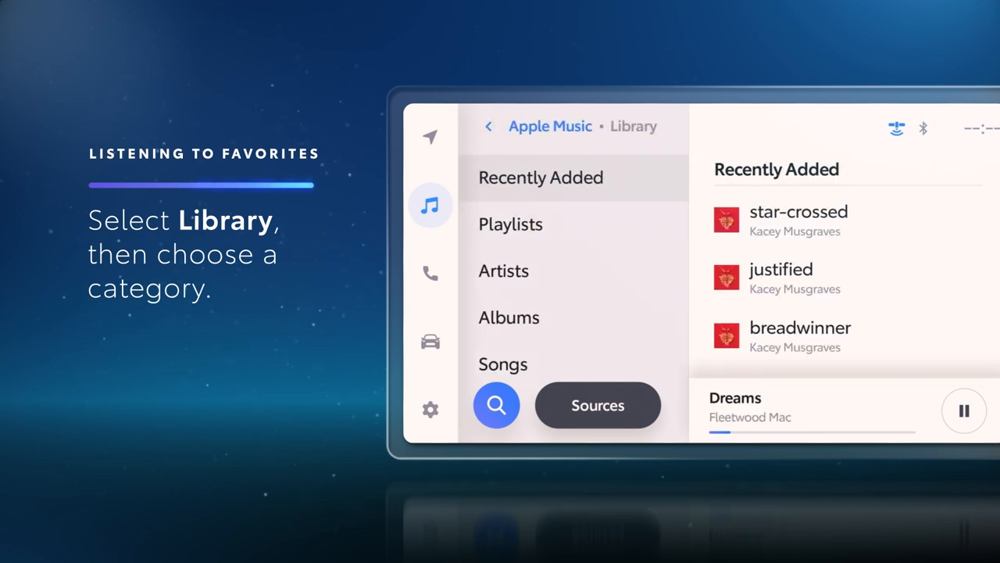
pyautogui.click(510, 225)
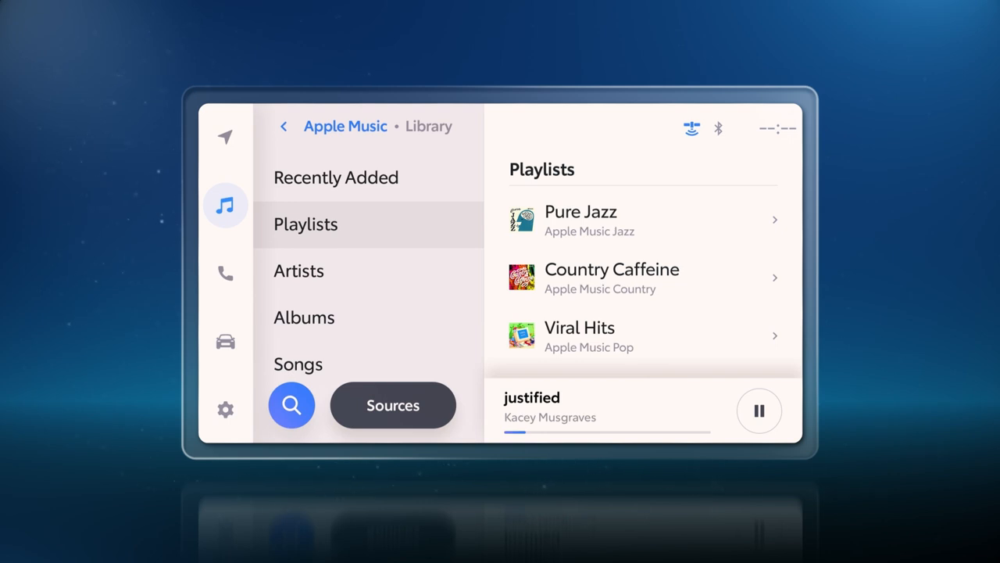
pyautogui.click(284, 125)
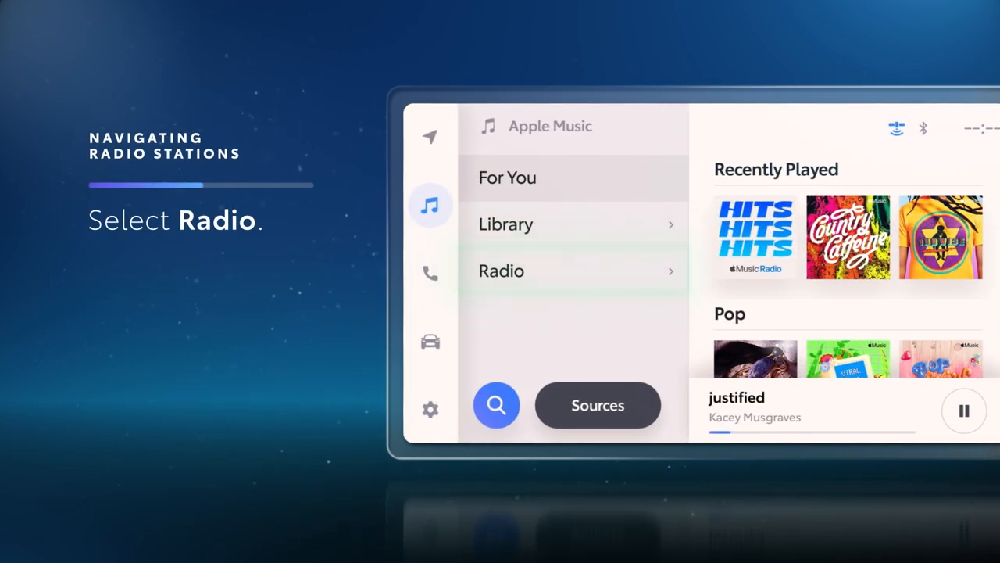
# - Tune to Apple Music Hits in Radio and scroll to the Country station category
pyautogui.click(500, 271)
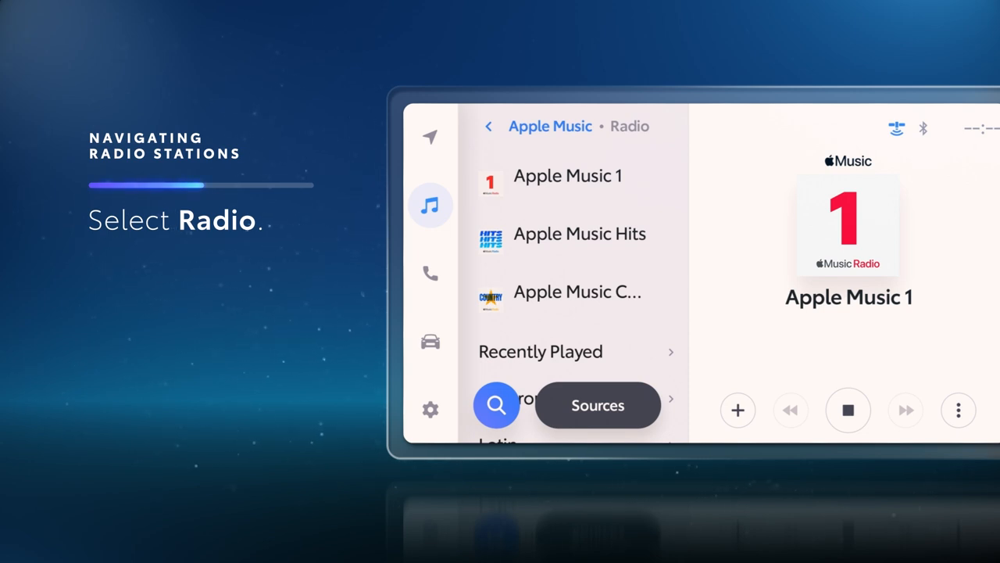
pyautogui.click(576, 293)
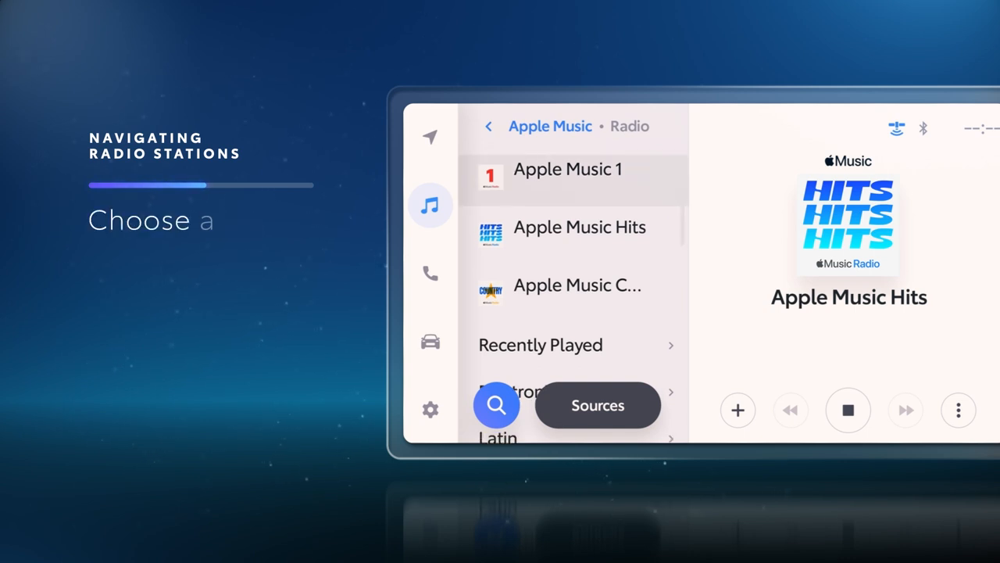
pyautogui.scroll(-3)
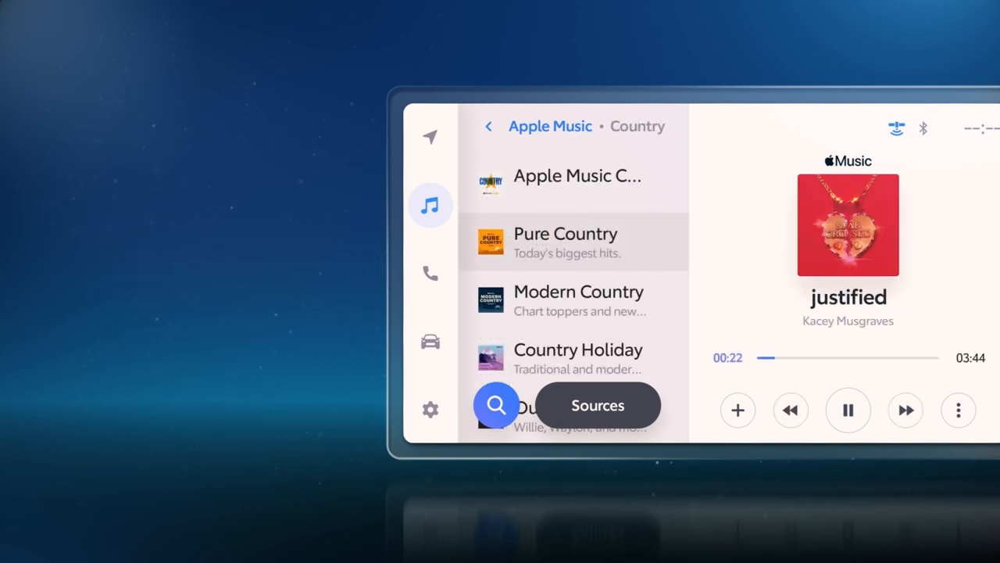
# - Save the playing song 'justified' to the library and show its more options
pyautogui.click(737, 409)
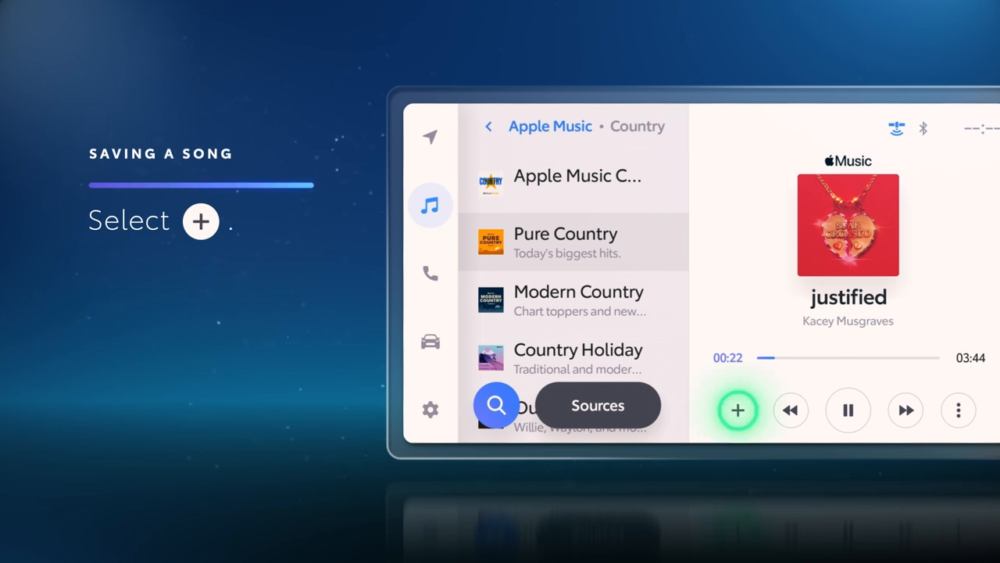
pyautogui.click(738, 409)
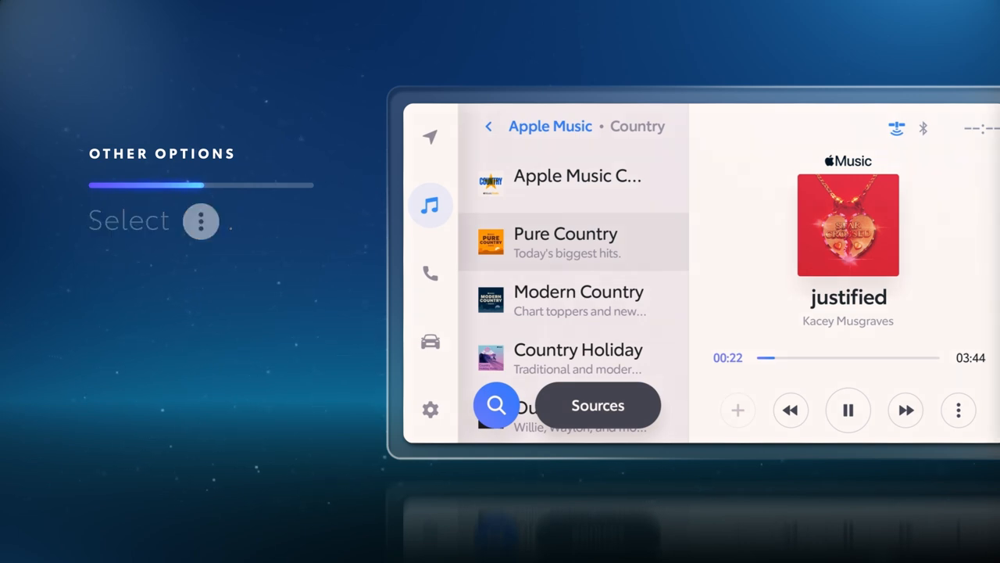
pyautogui.click(958, 410)
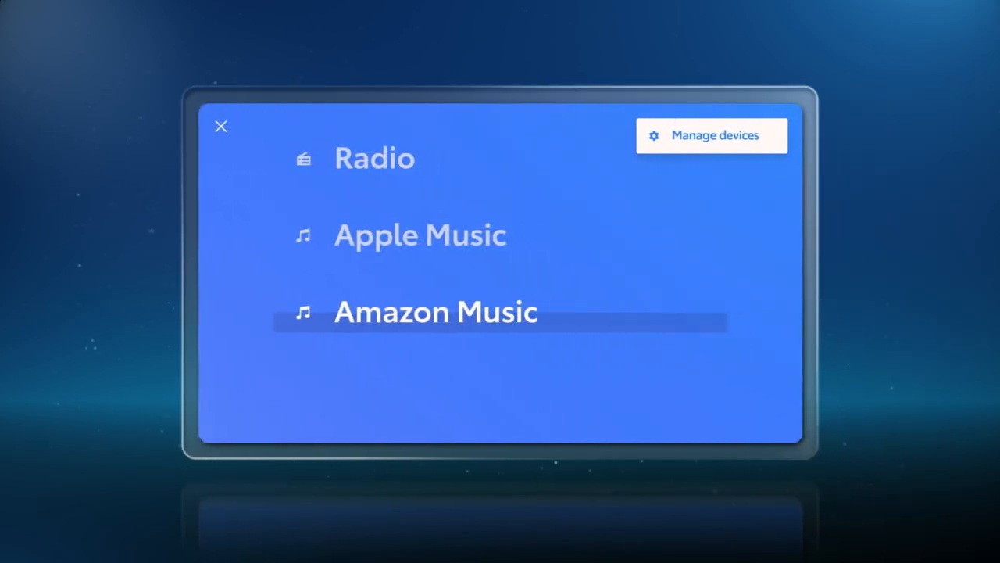
# - Select Amazon Music from the Sources list as the audio source
pyautogui.click(435, 311)
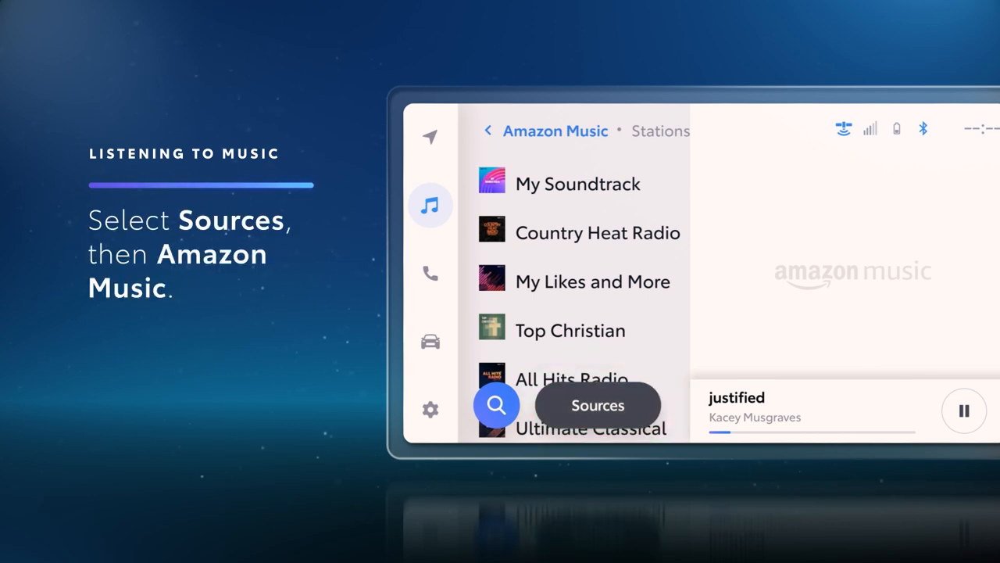
pyautogui.click(597, 404)
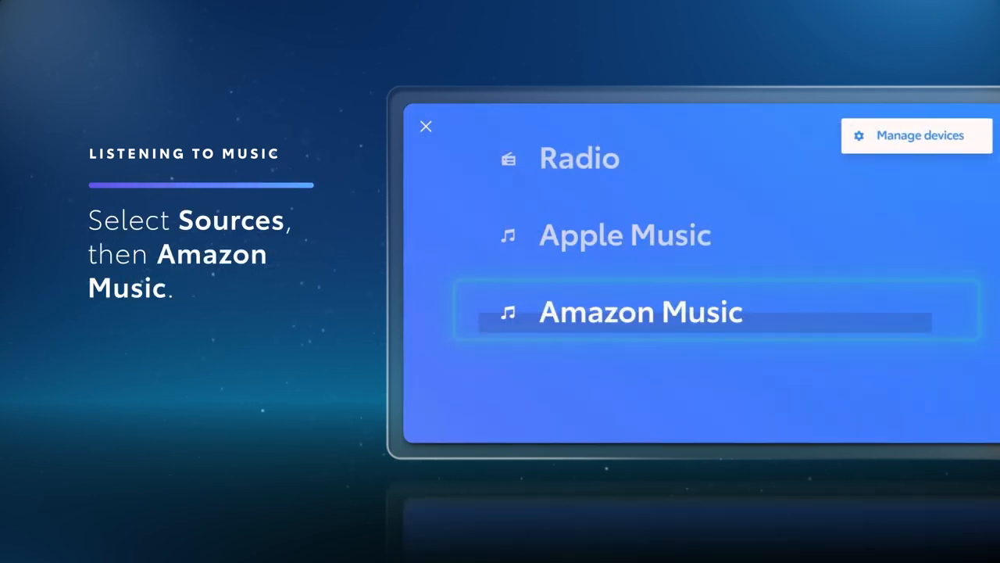
pyautogui.click(640, 311)
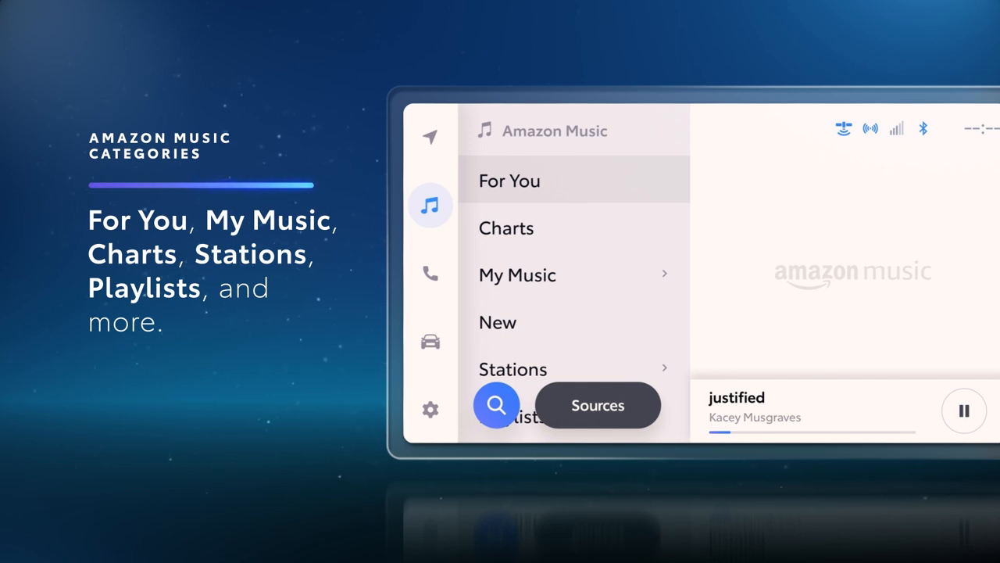
# - Browse My Music, Charts and Stations, play Smooth Jazz, then return to Sources
pyautogui.click(517, 275)
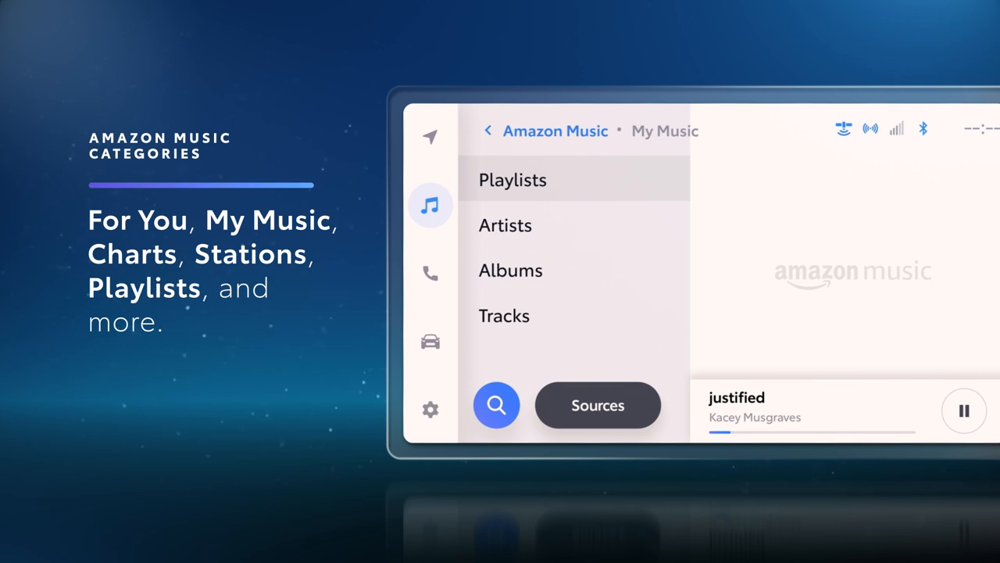
pyautogui.click(488, 132)
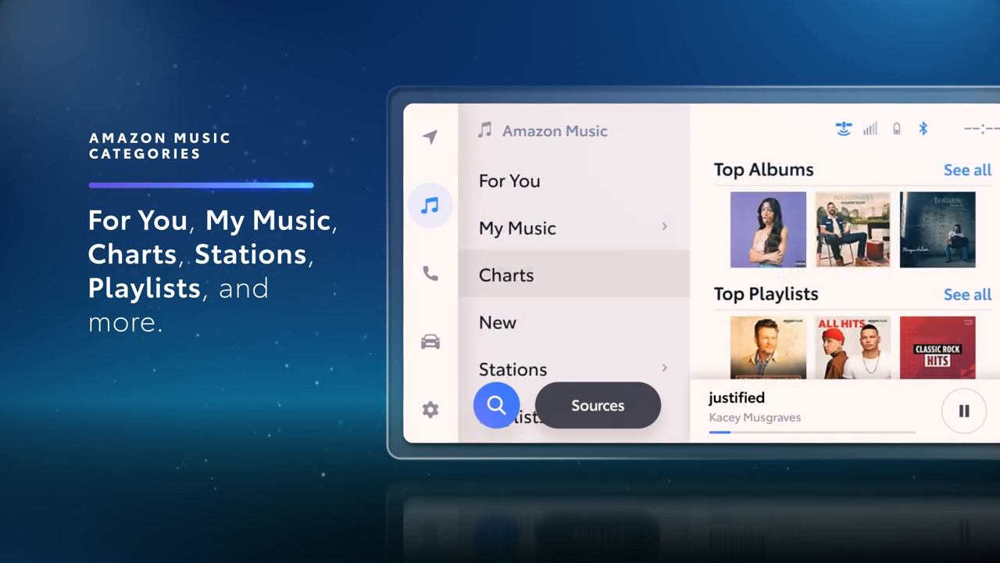
pyautogui.click(513, 369)
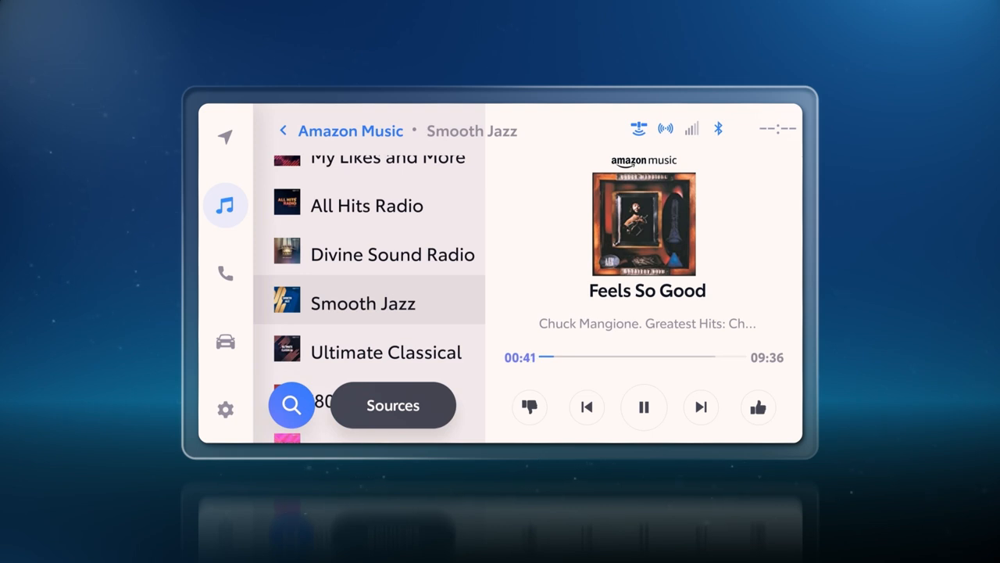
pyautogui.click(528, 406)
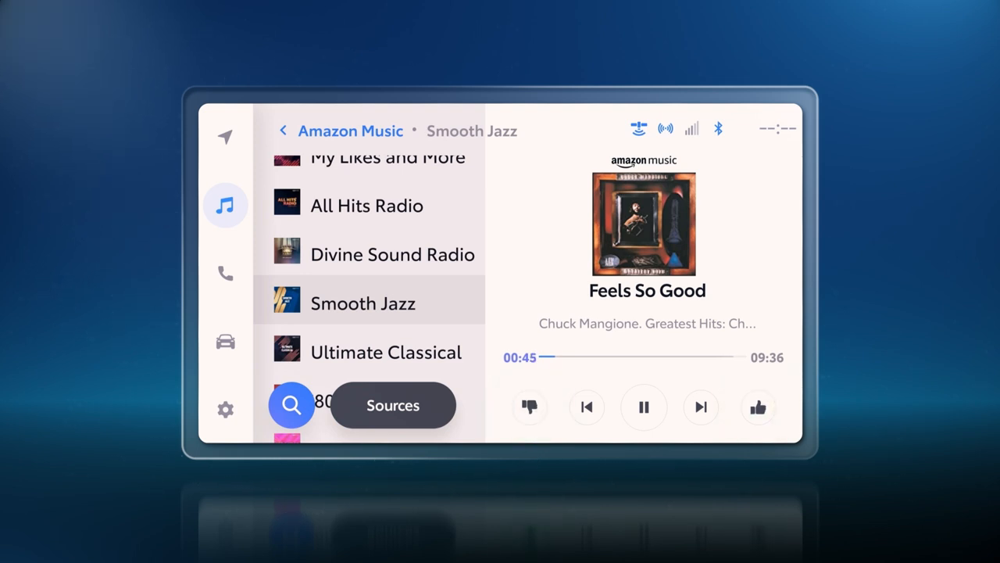
pyautogui.click(392, 405)
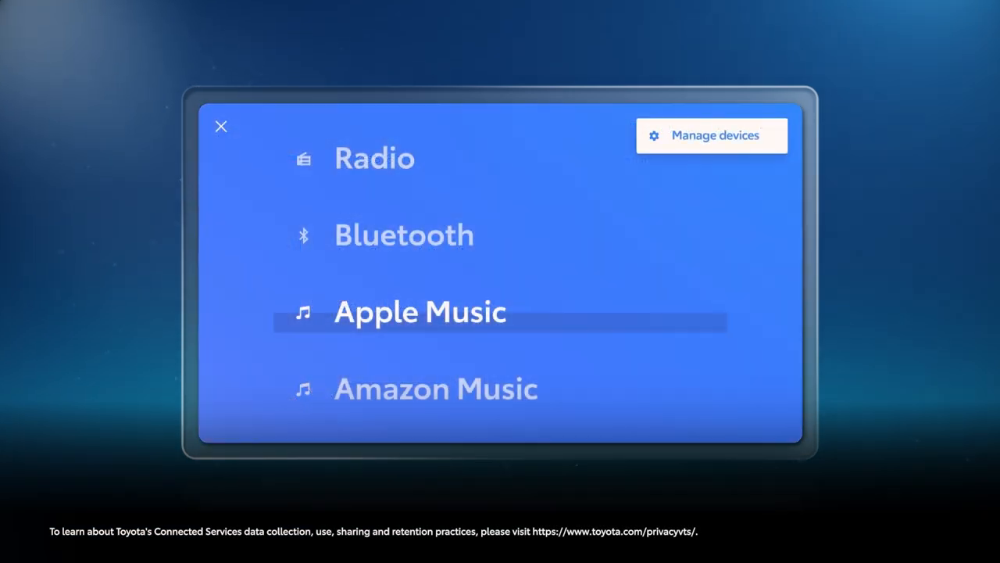